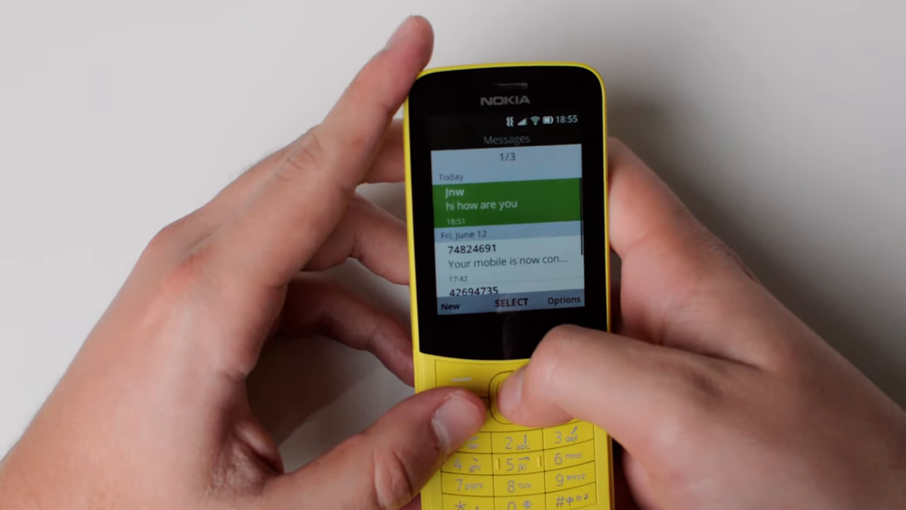
Send 'hi' in the top conversation, then return to the inbox.
left_click(511, 300)
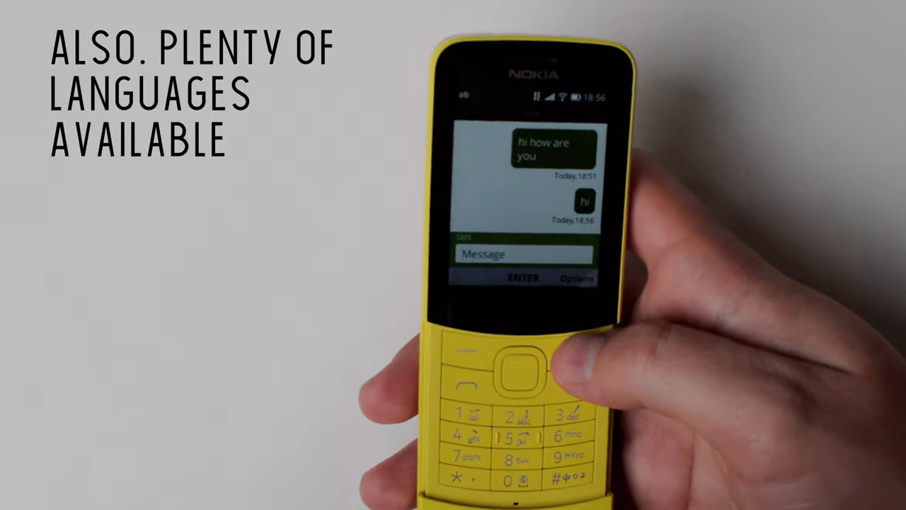
left_click(576, 278)
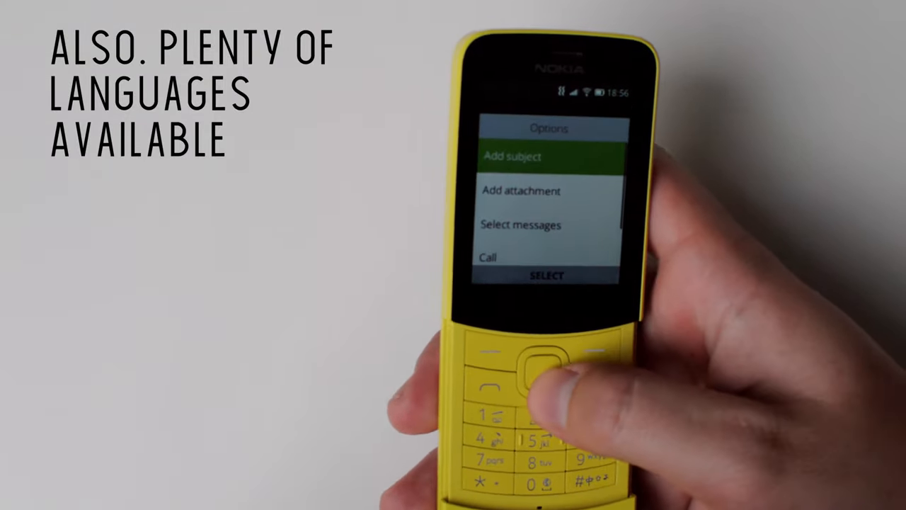
key("Down")
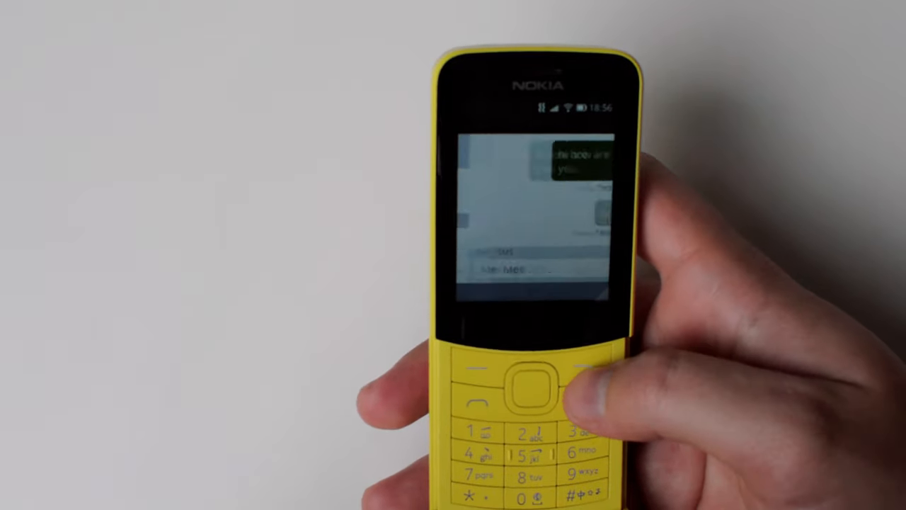
left_click(534, 386)
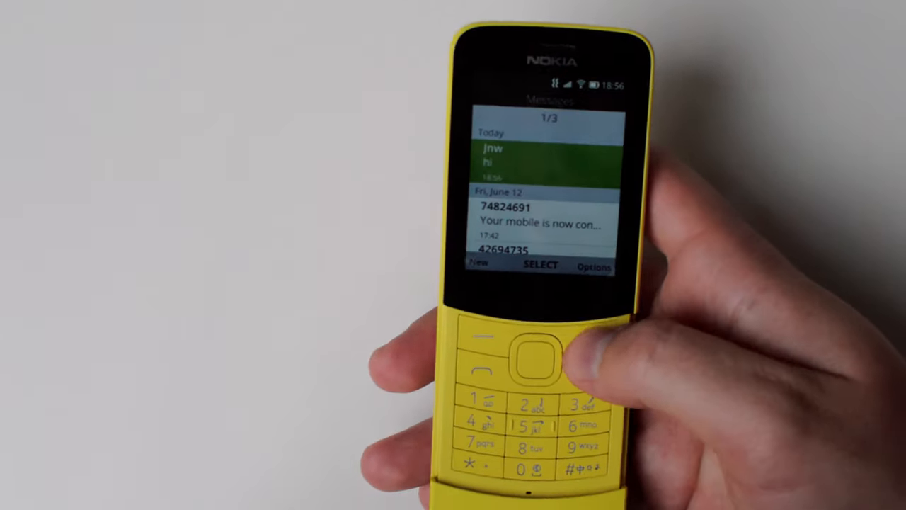
Open Messages settings, choose Wireless Emergency Alerts and scroll through its options.
left_click(594, 267)
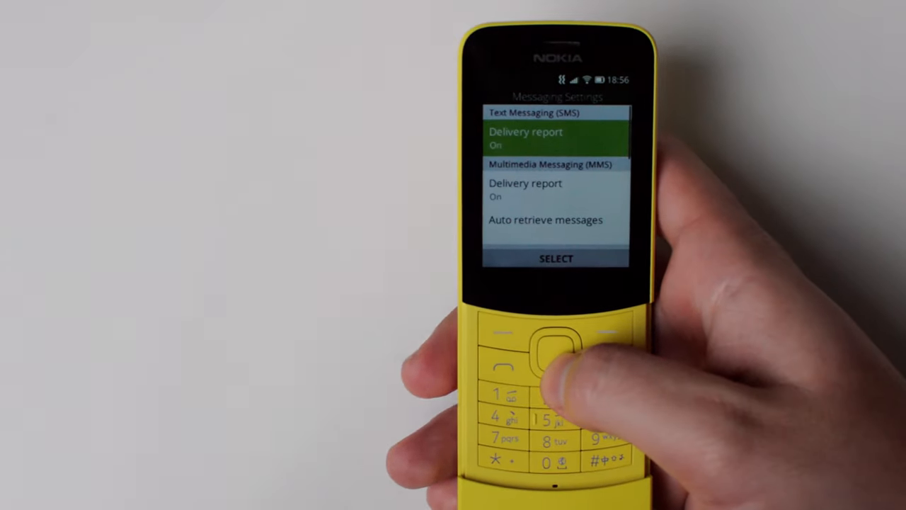
left_click(562, 351)
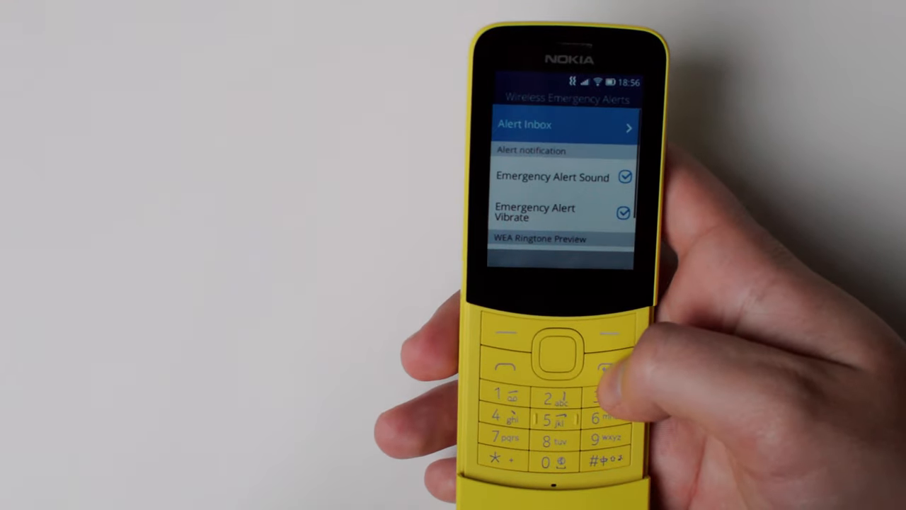
scroll("down", 3)
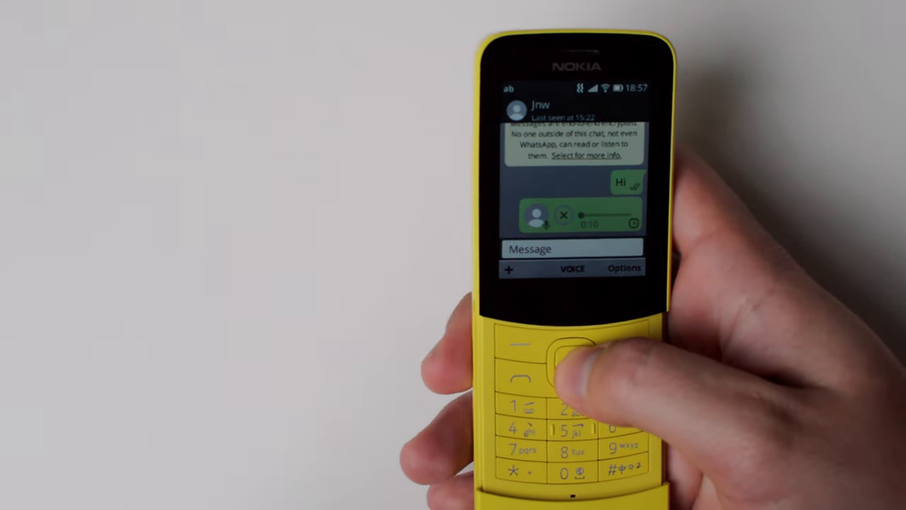
Begin recording a voice message with the VOICE soft key.
left_click(572, 368)
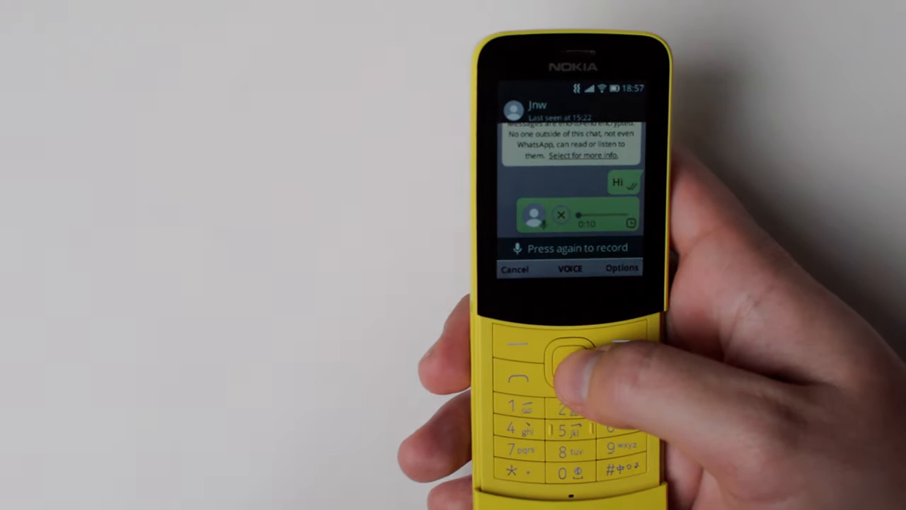
left_click(562, 361)
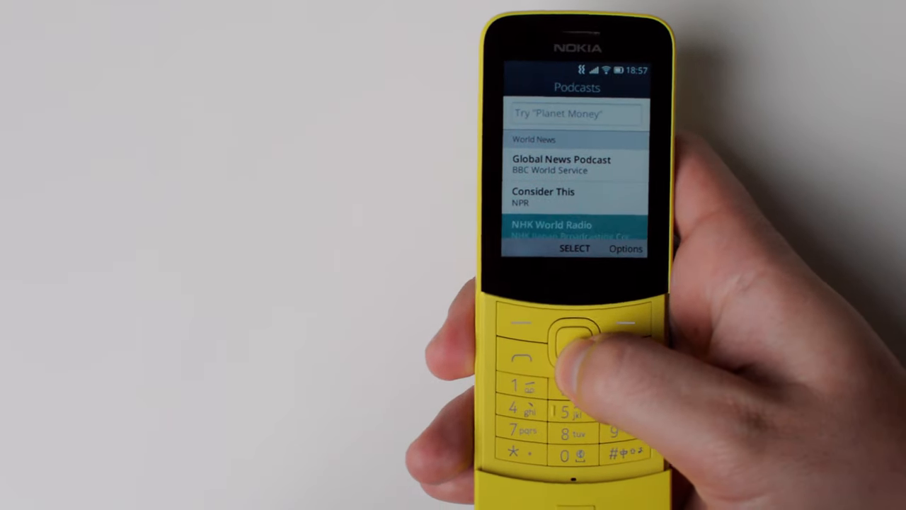
scroll("down", 3)
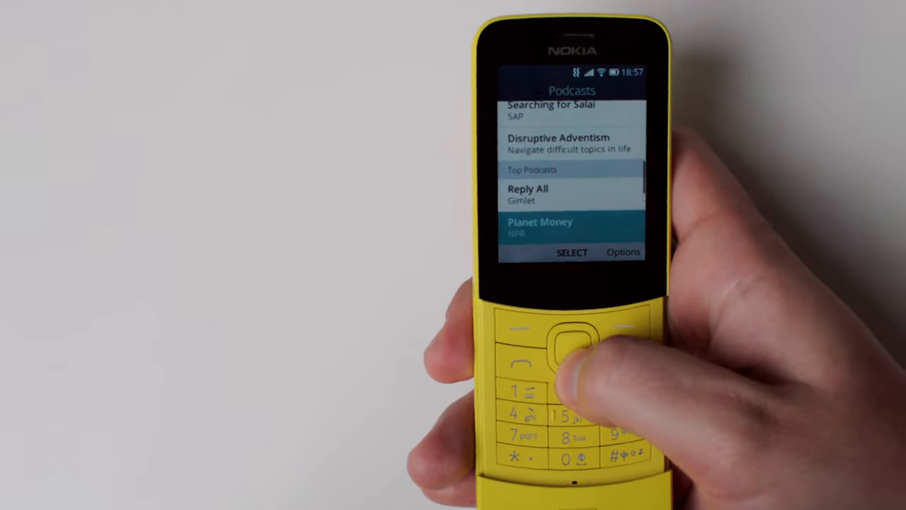
key("Down")
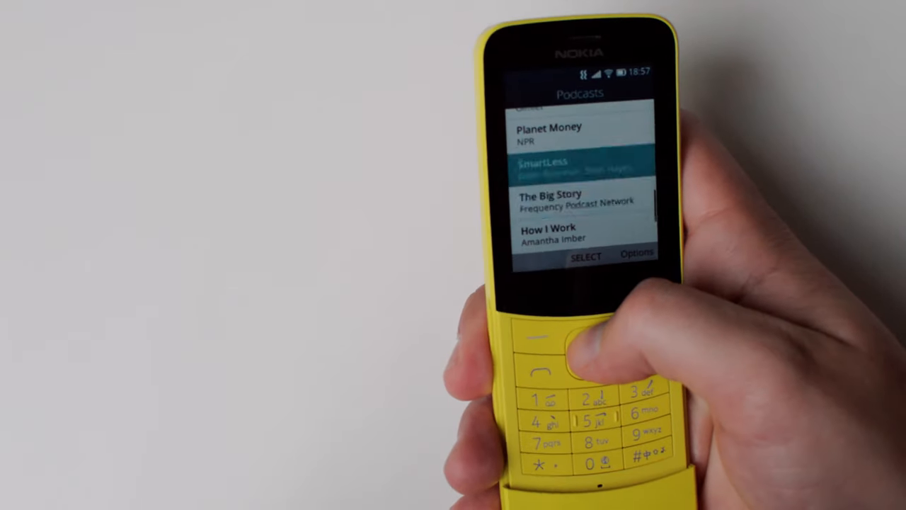
scroll("down", 3)
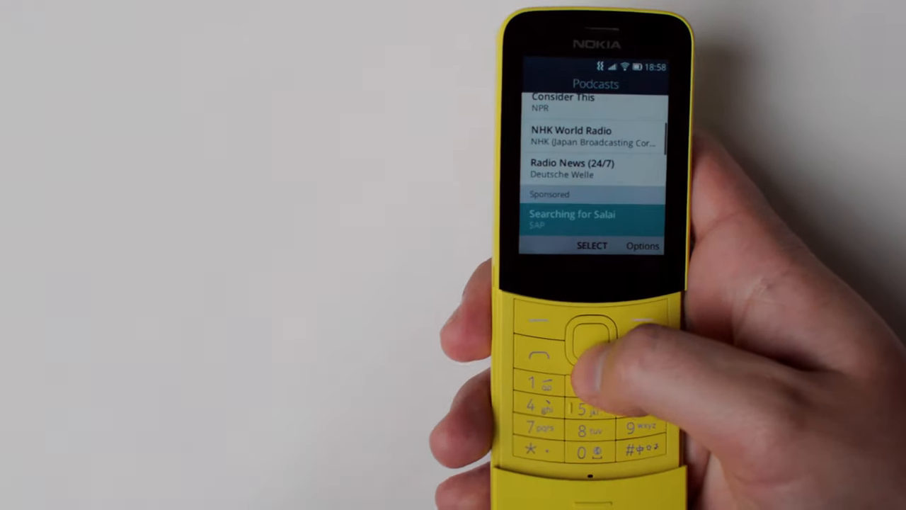
scroll("down", 3)
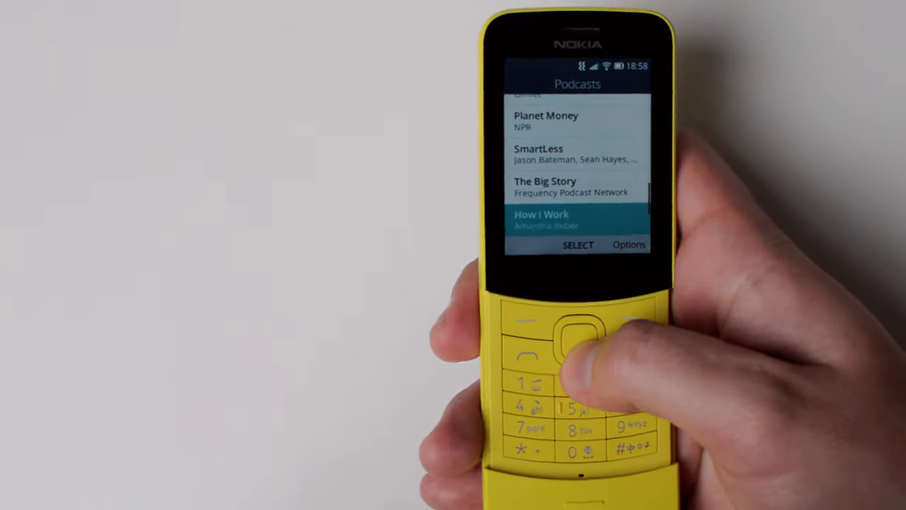
key("Down")
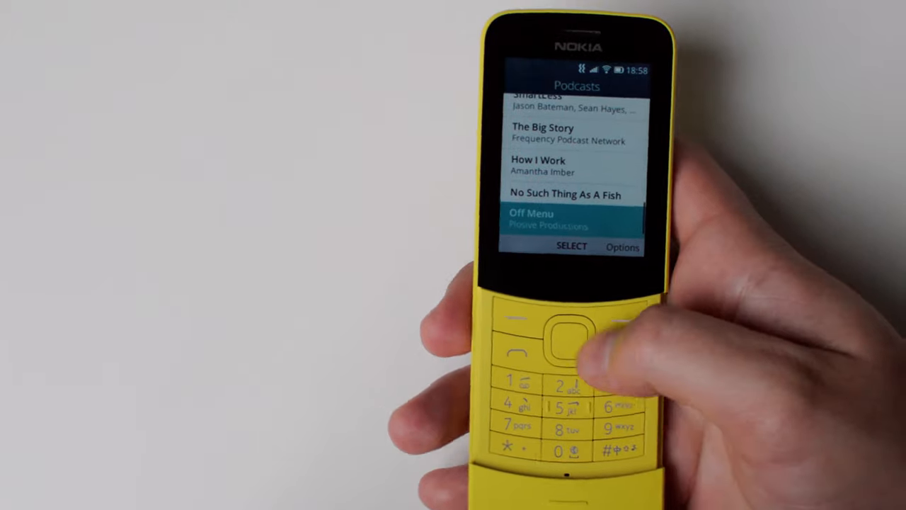
key("up")
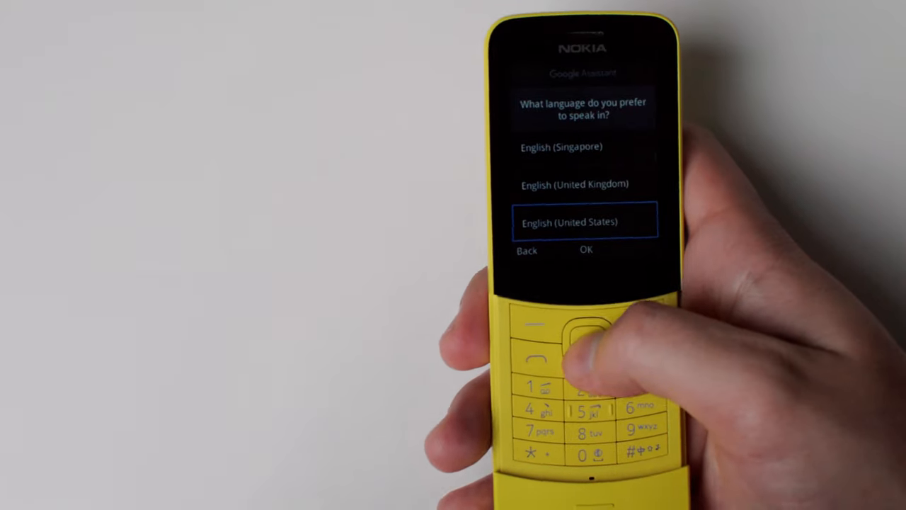
Choose English (United States) as the Google Assistant speaking language.
left_click(586, 249)
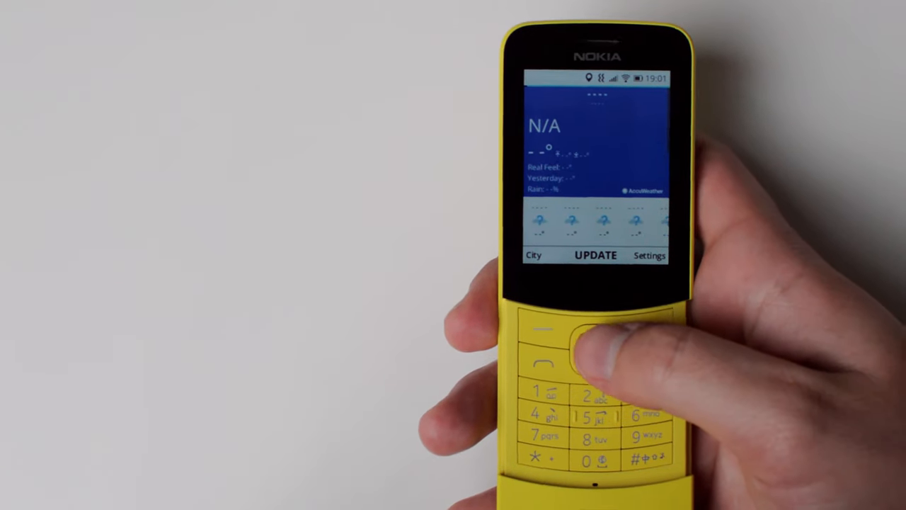
Refresh KaiWeather with UPDATE; the forecast still shows N/A.
left_click(595, 333)
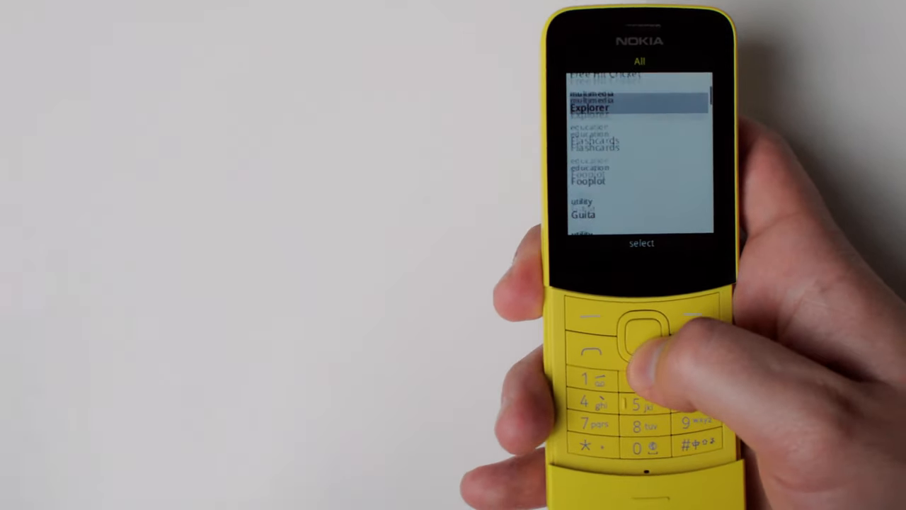
Scroll the BananaHackers Store All list from Explorer down to Soundlist.
scroll("down", 3)
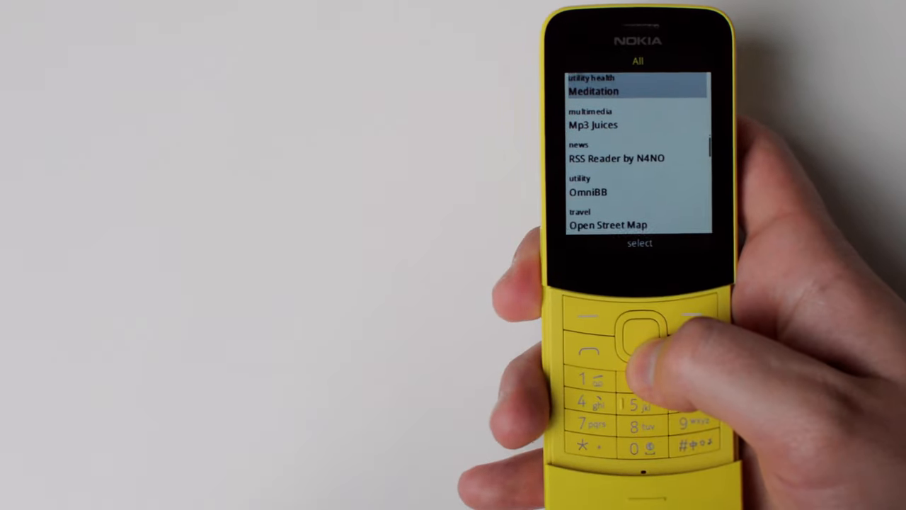
scroll("down", 3)
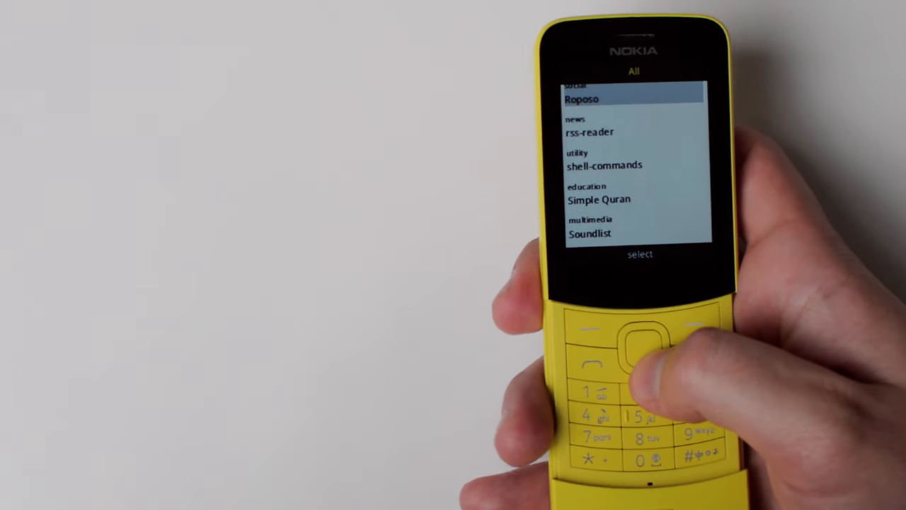
key("Down")
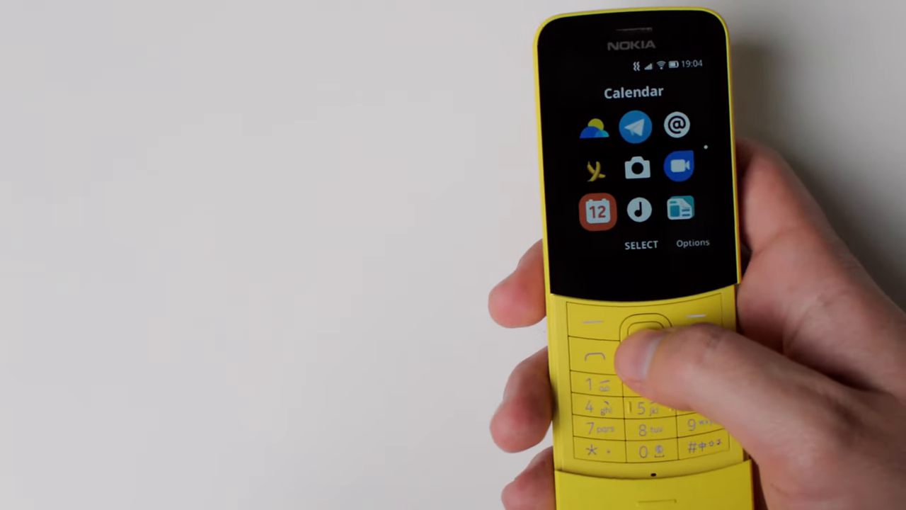
Open Calendar and view November 2020, with no events on the 4th.
left_click(647, 333)
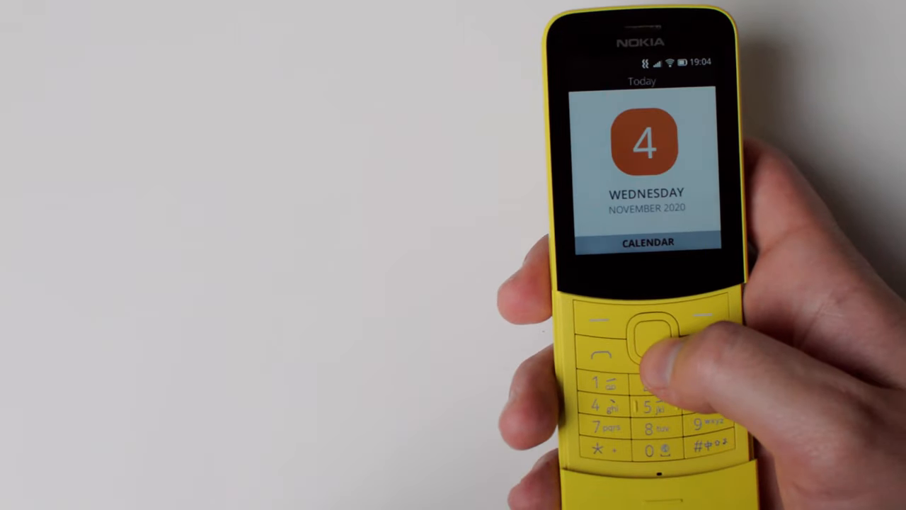
left_click(646, 333)
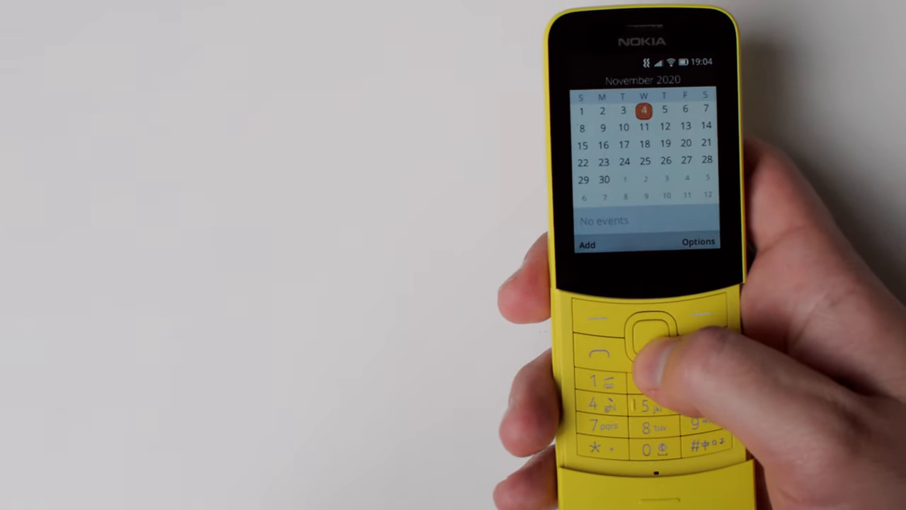
left_click(587, 243)
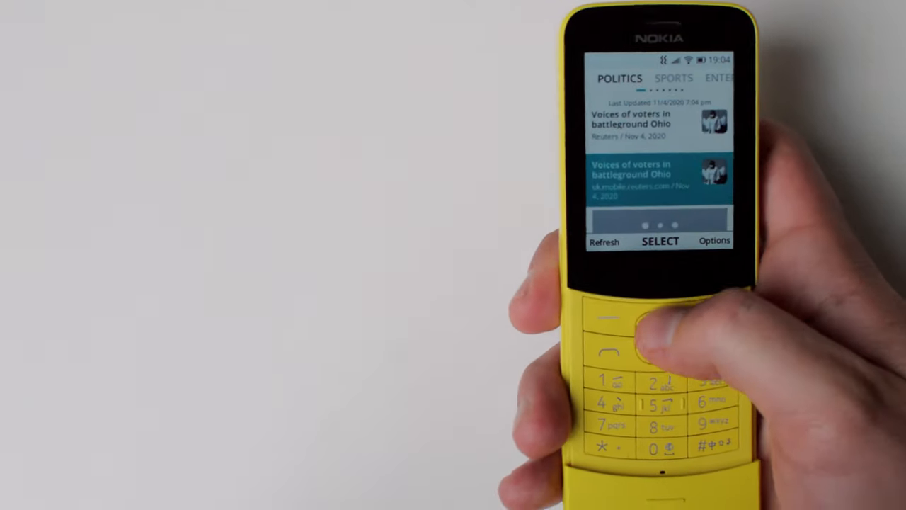
Scroll the Politics headlines, then move to the Tech news section.
left_click(658, 337)
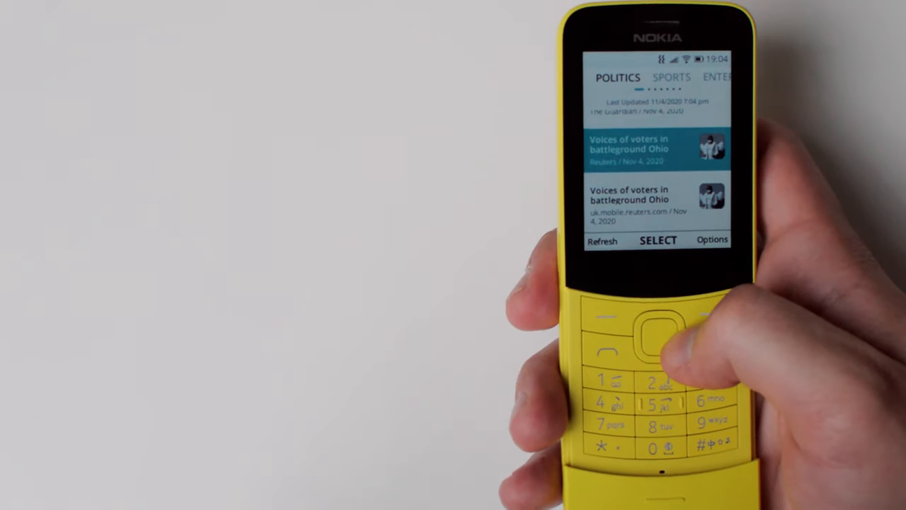
left_click(658, 333)
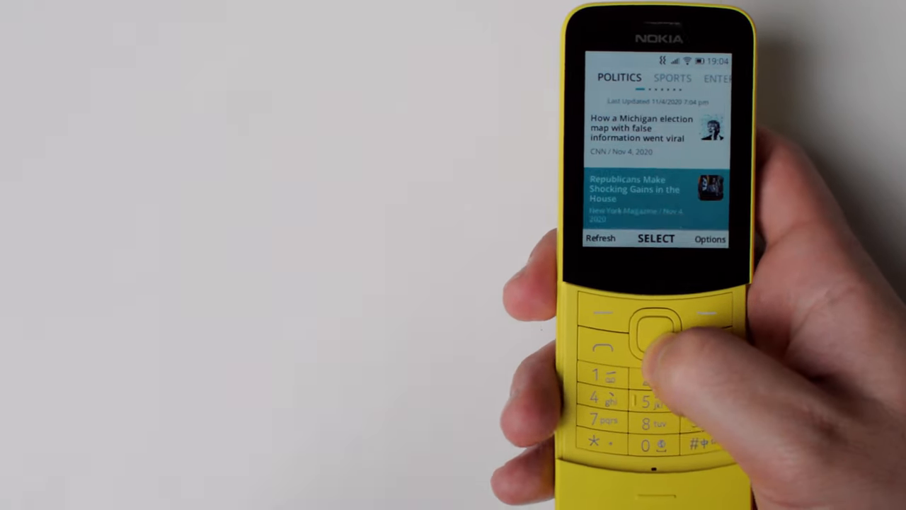
left_click(683, 333)
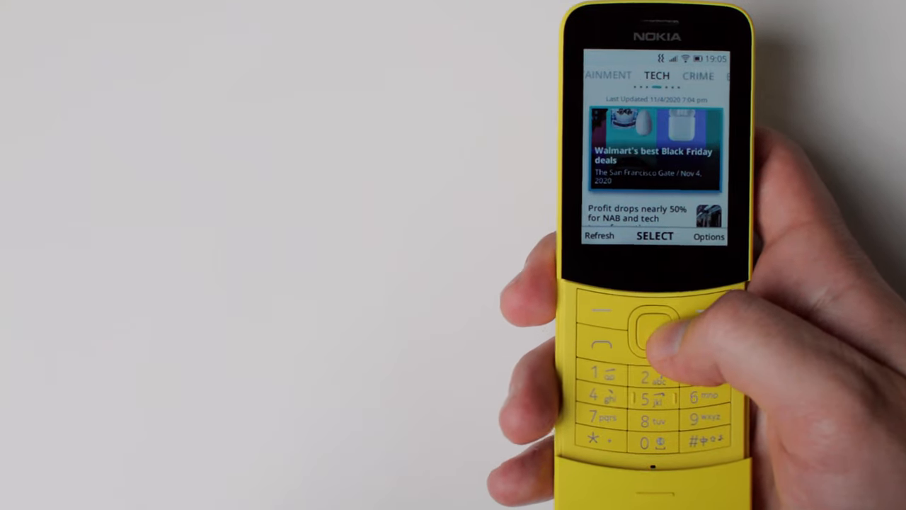
Exit the news app back to the app menu, with Clock highlighted.
left_click(679, 322)
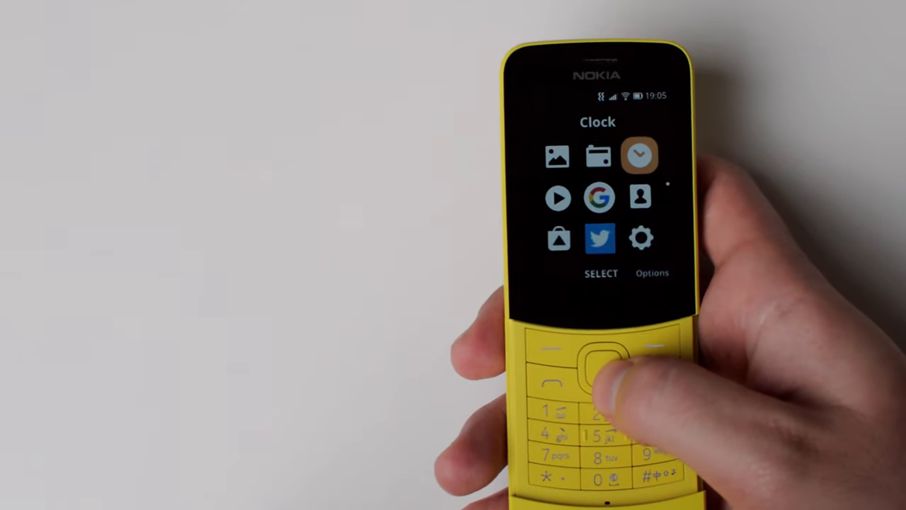
key("Left")
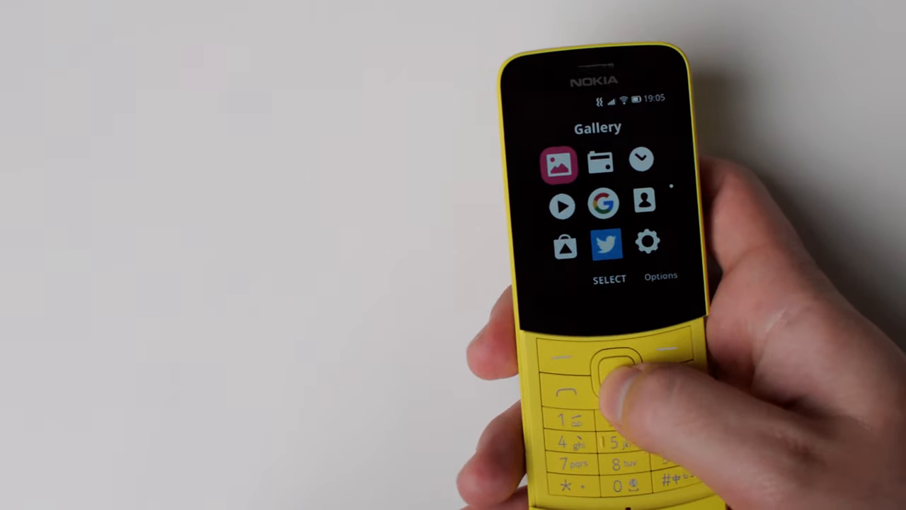
left_click(623, 375)
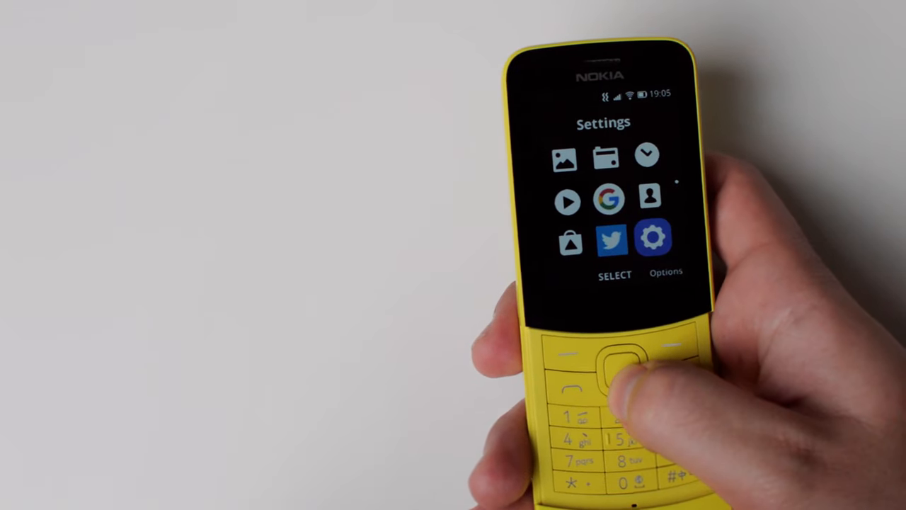
key("Left")
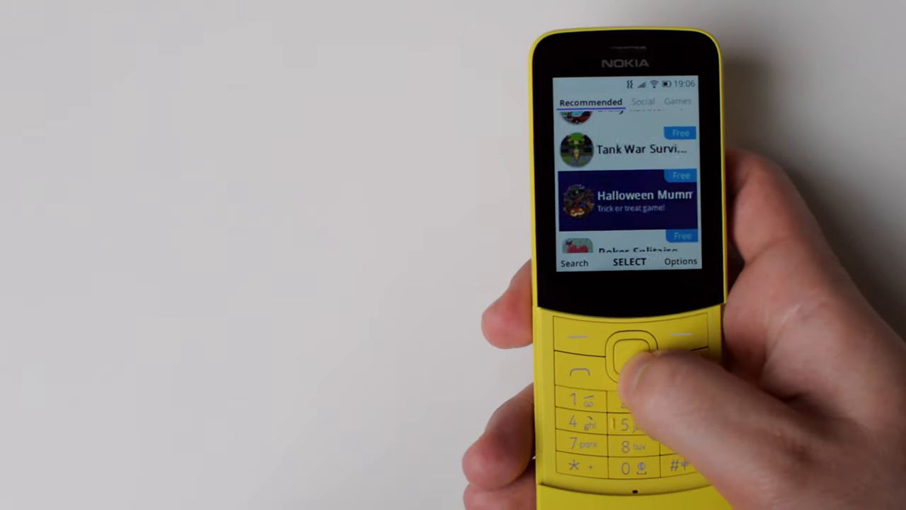
Scroll KaiStore's Recommended free apps past Halloween Mummy to NumberKrunch.
scroll("down", 3)
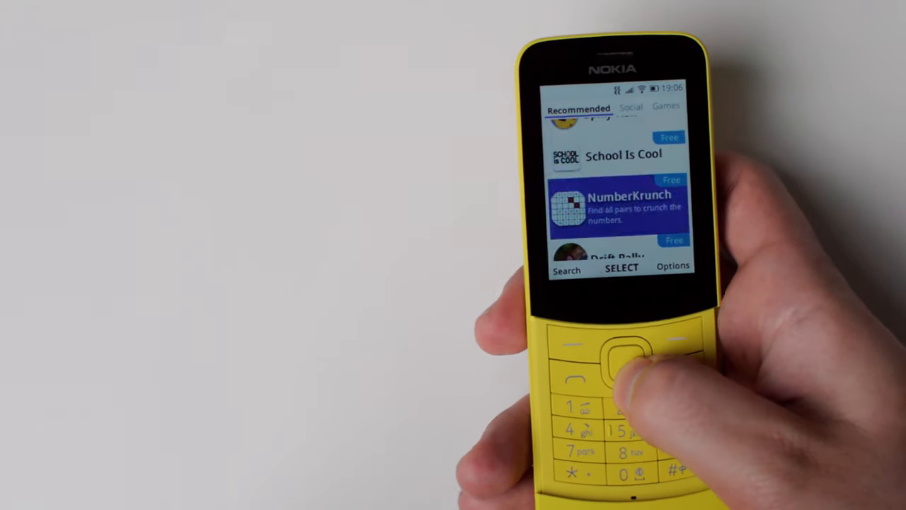
key("Right")
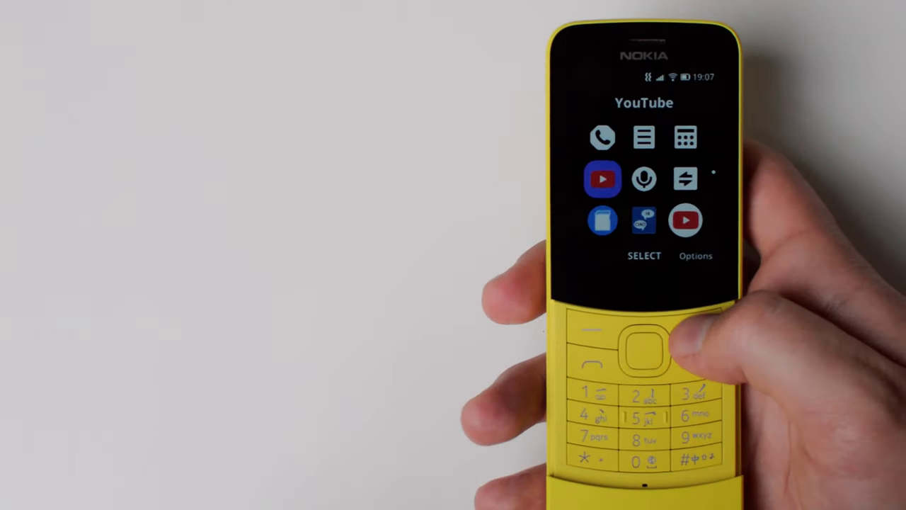
Launch the YouTube app from the KaiOS apps grid.
left_click(695, 256)
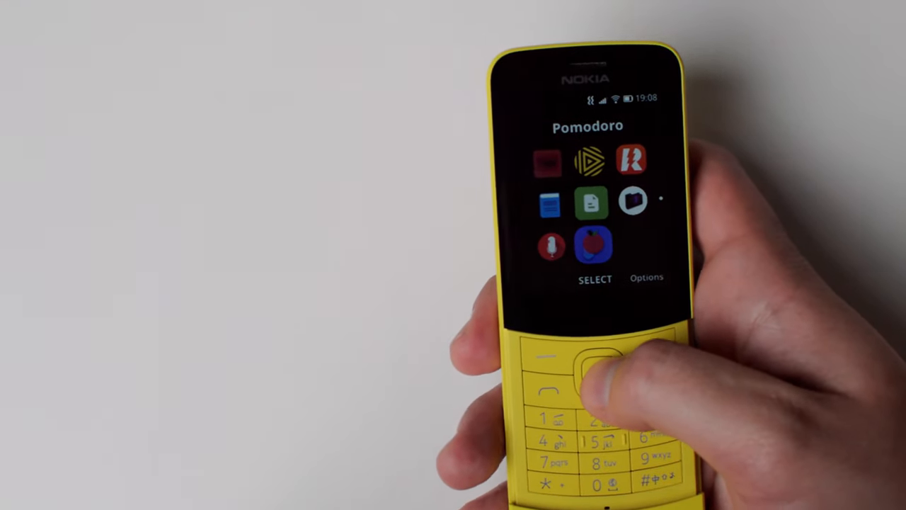
Open the Pomodoro focus timer, then move the highlight down to PDF Viewer.
left_click(594, 364)
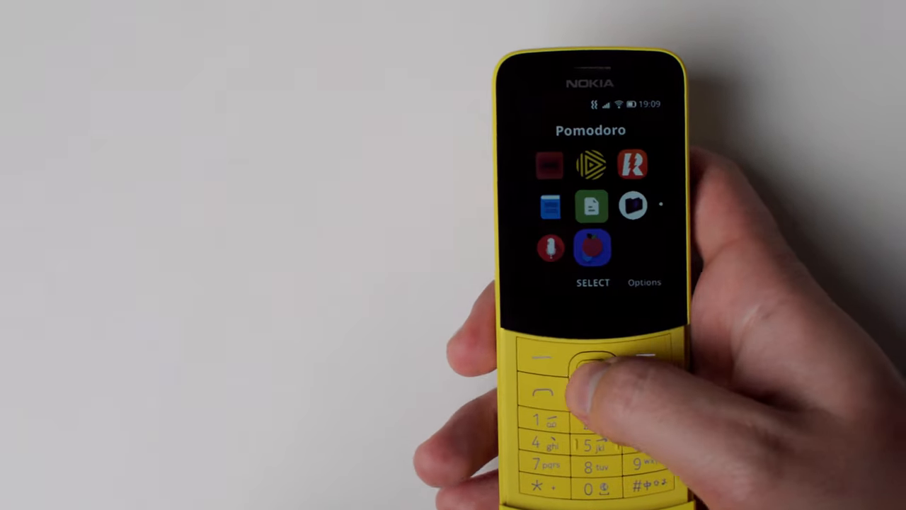
key("Down")
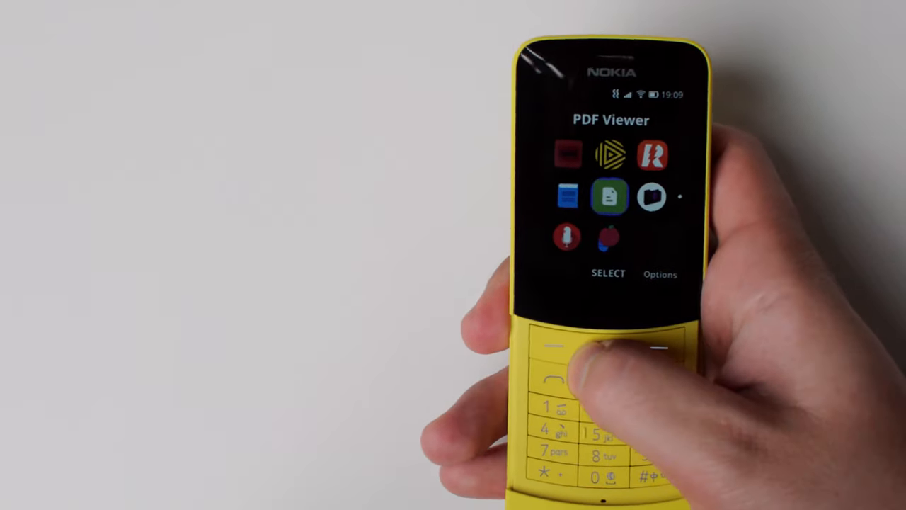
Launch PDF Viewer and open the second log file in its list.
left_click(609, 197)
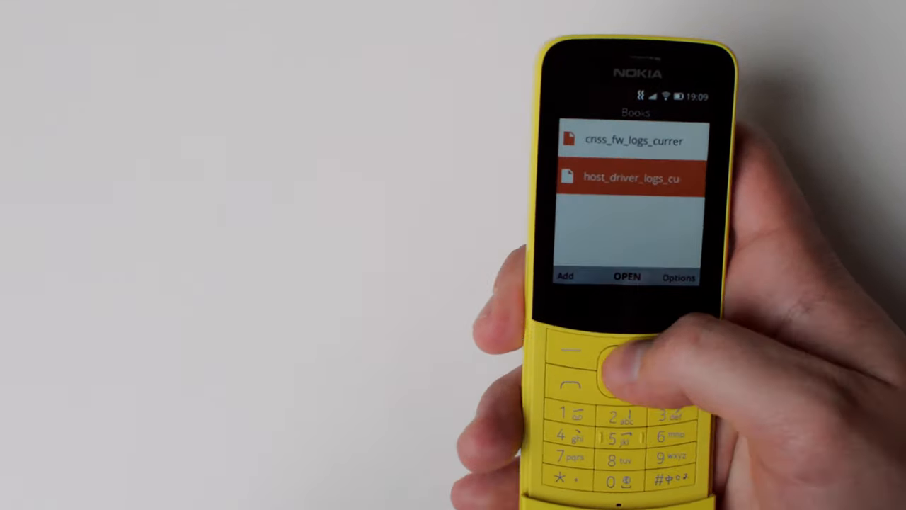
left_click(626, 276)
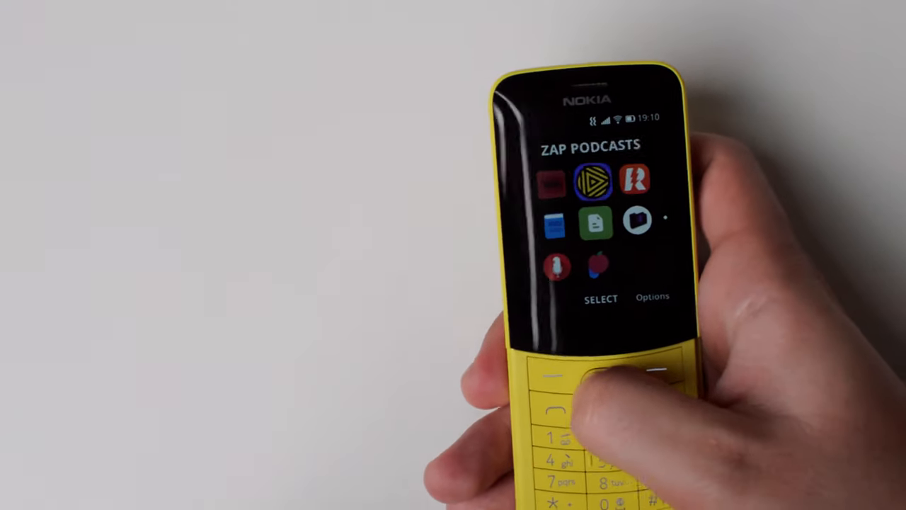
View the OpenStreetMap world map, then return to the home screen clock.
left_click(598, 386)
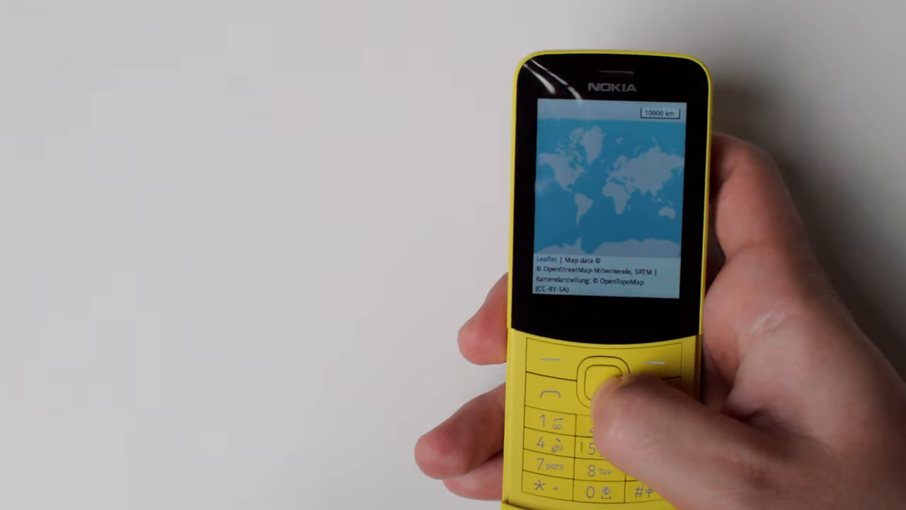
left_click(608, 383)
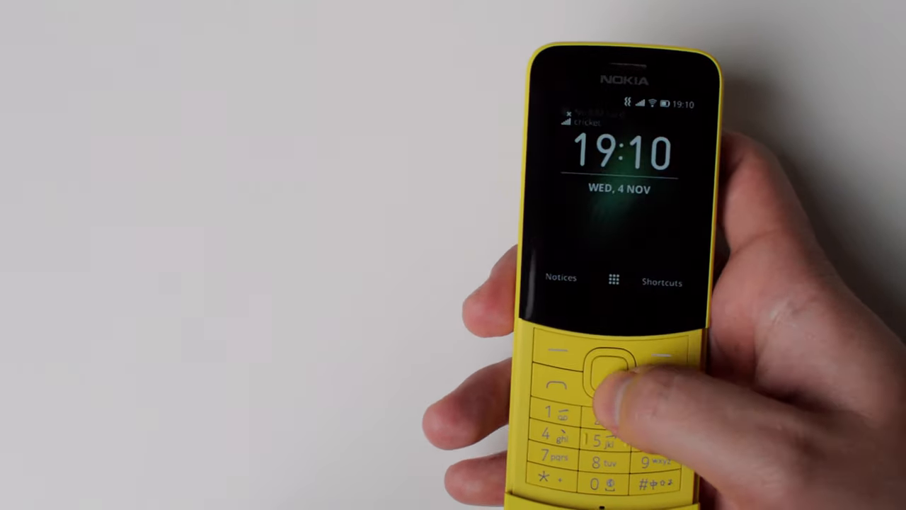
From the home screen, open BananaHackers Store and view a homebrew app's details.
left_click(613, 364)
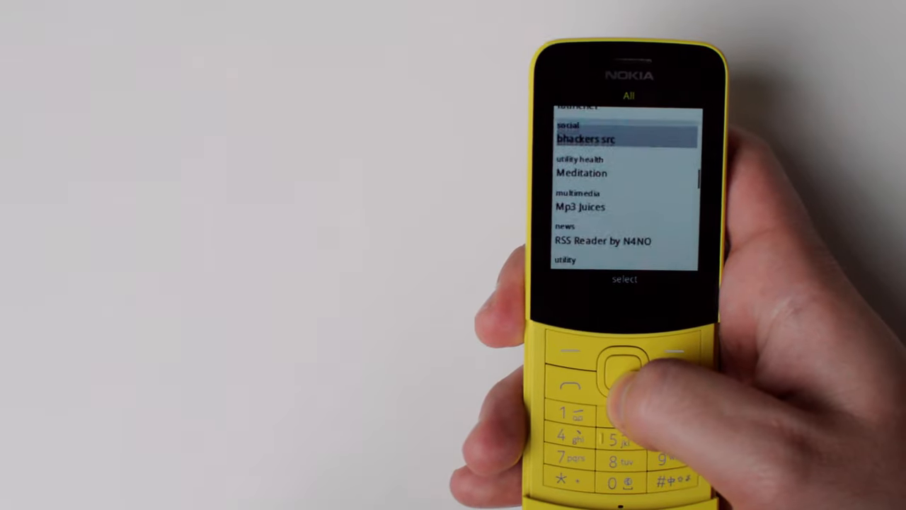
left_click(621, 363)
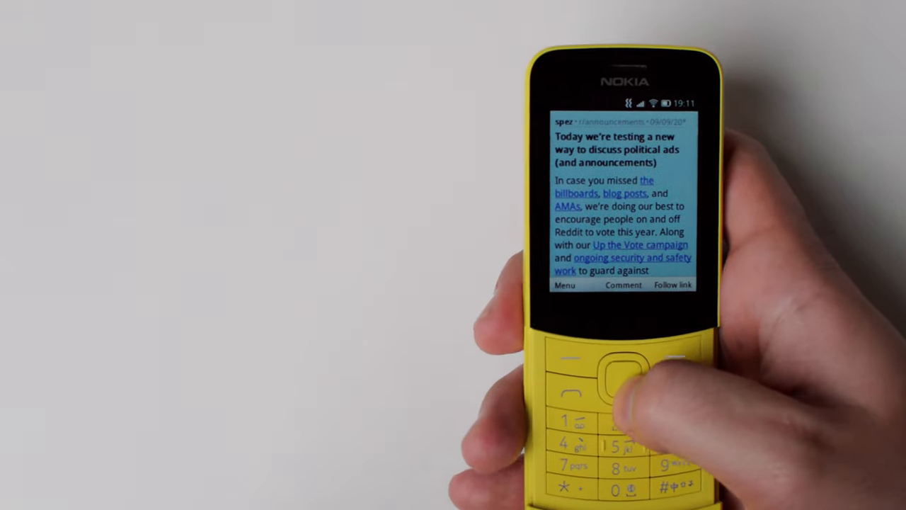
Scroll through the Reddit post about testing political ad discussions.
scroll("down", 3)
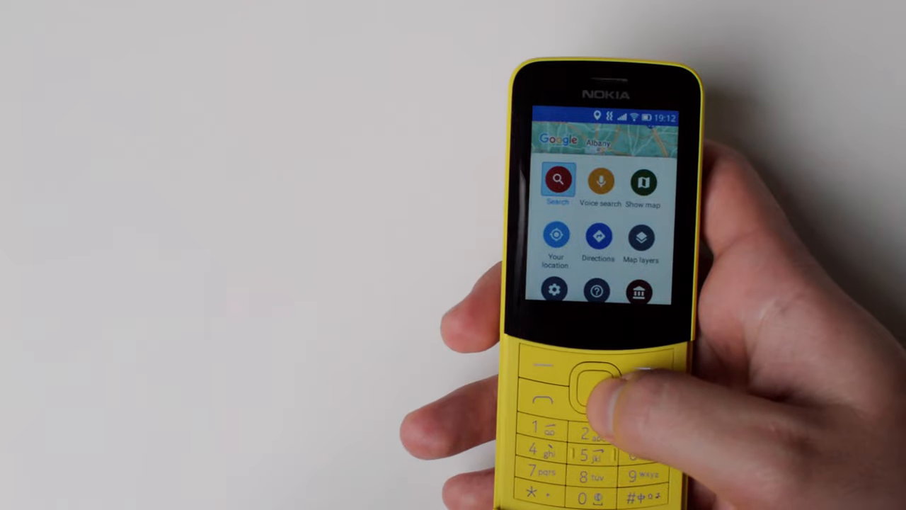
Move from Search to Voice search in the Google Maps menu.
key("Right")
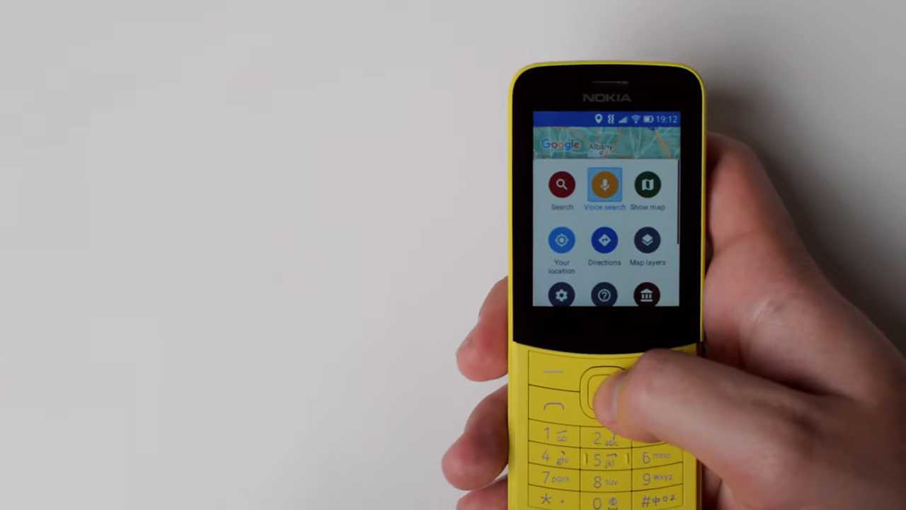